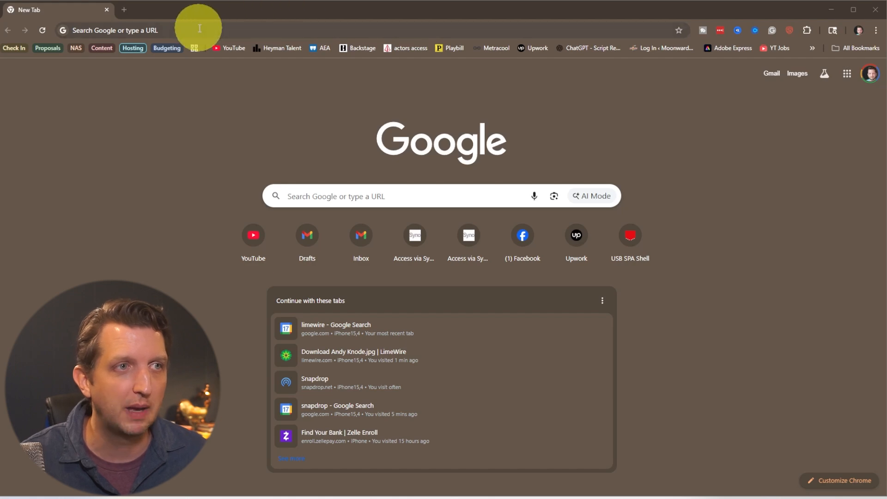
Go to limewire.com from the Chrome address bar
left_click(107, 30)
type("limewire.com")
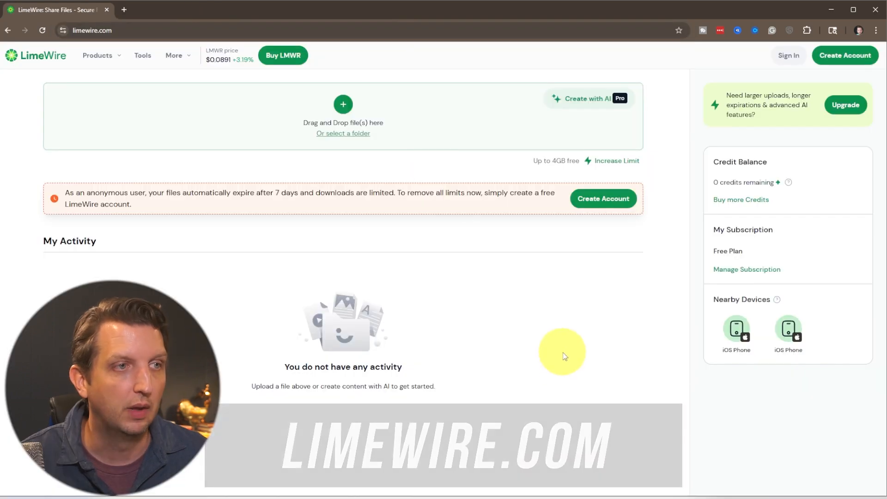
mouse_move(446, 349)
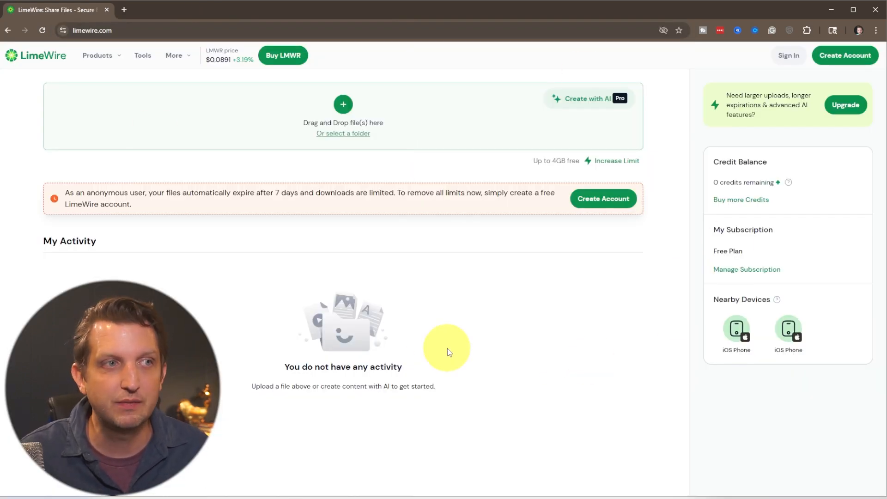
mouse_move(278, 276)
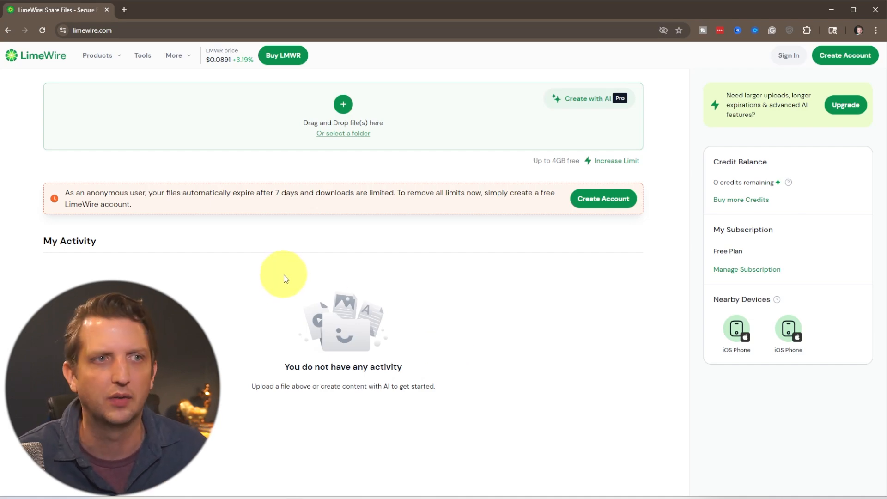
mouse_move(691, 235)
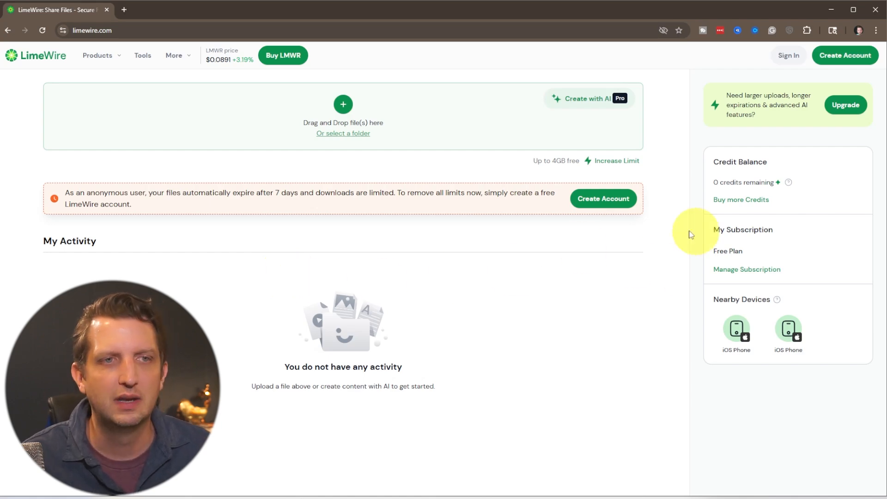
mouse_move(746, 269)
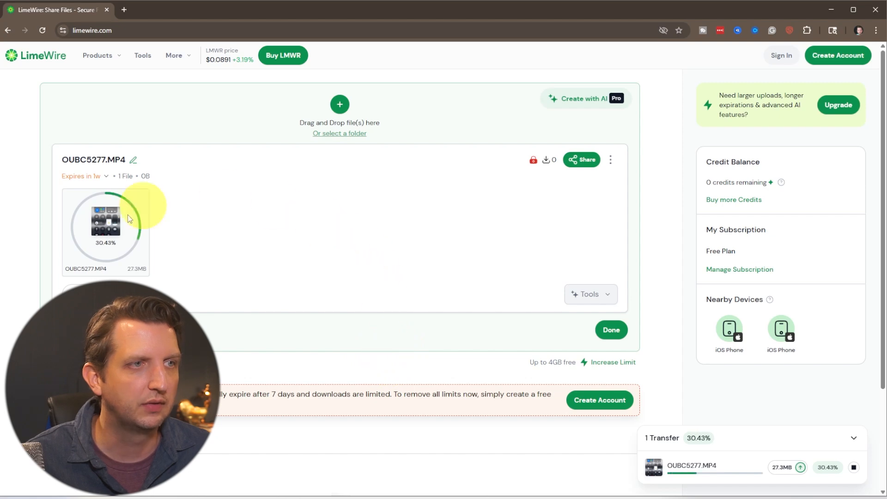
mouse_move(576, 424)
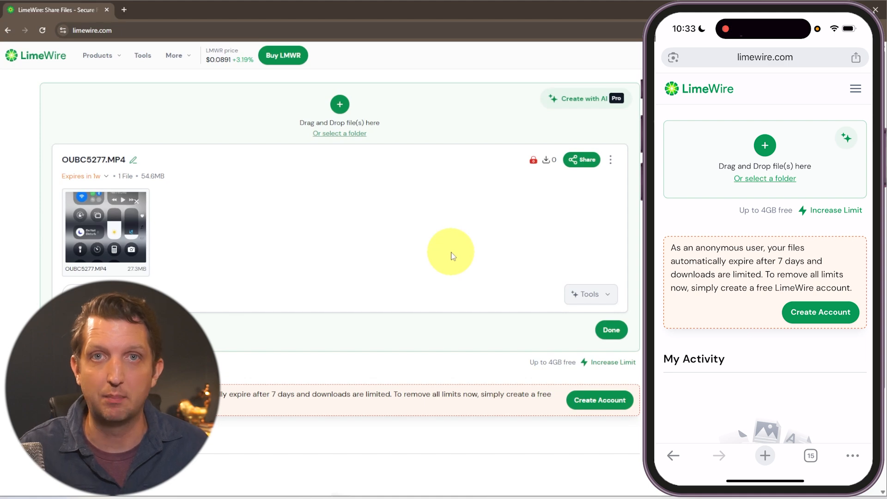
left_click(760, 58)
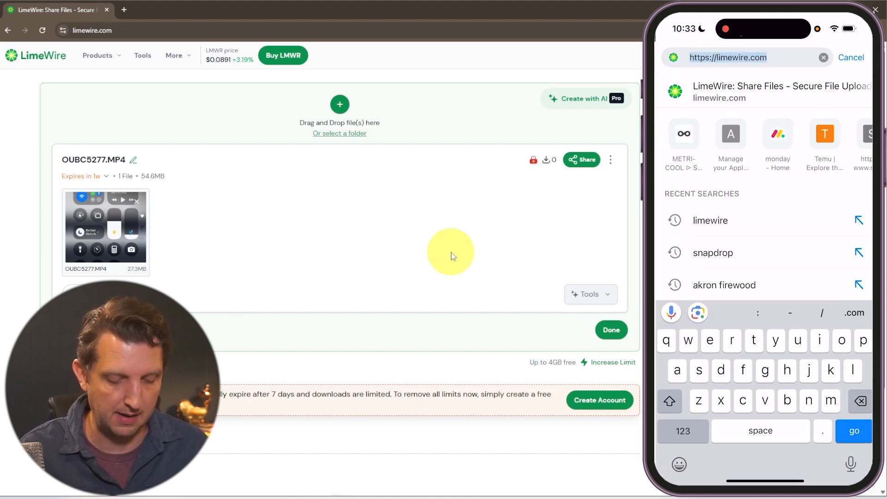
left_click(853, 431)
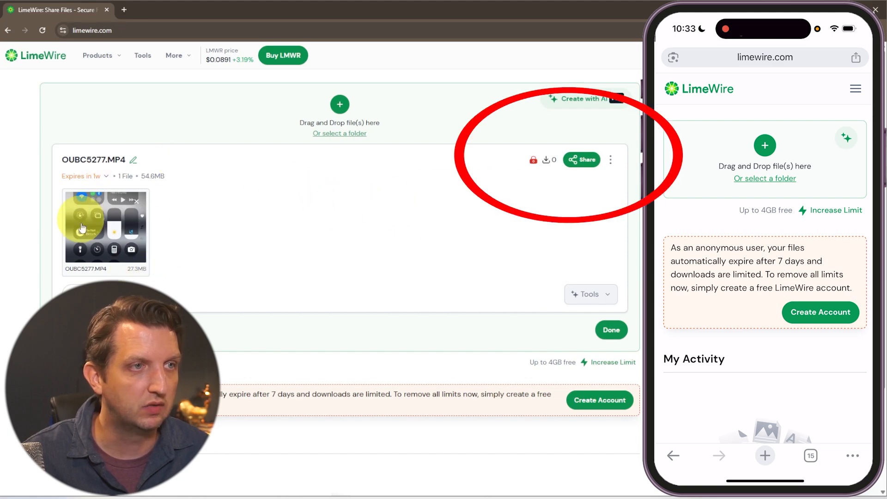
left_click(582, 160)
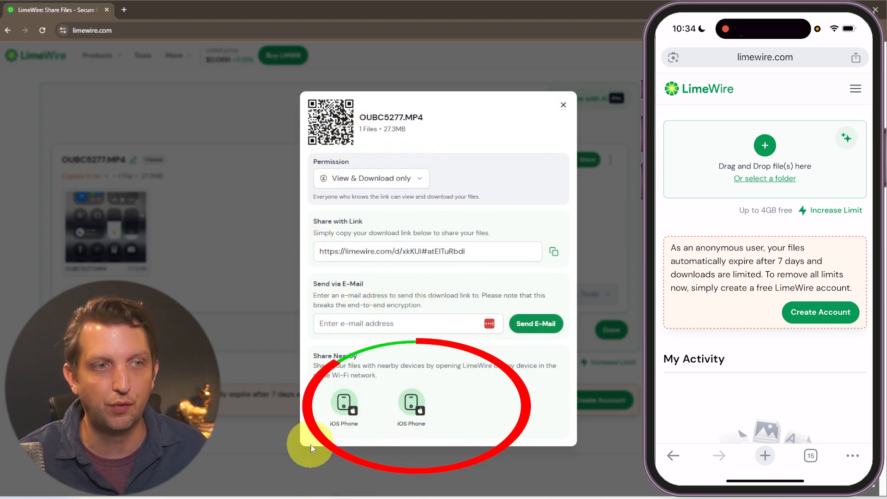
mouse_move(411, 407)
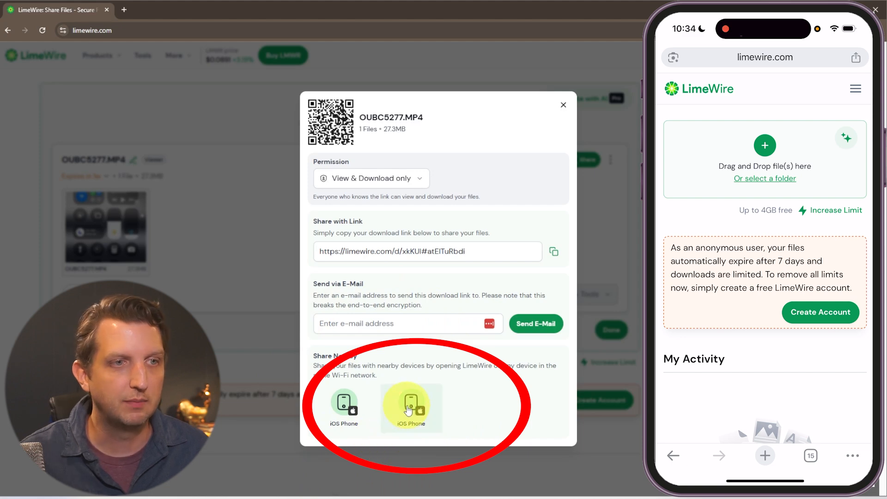
Pick the second nearby iOS Phone as recipient and confirm sharing OUBC5277.MP4
left_click(410, 406)
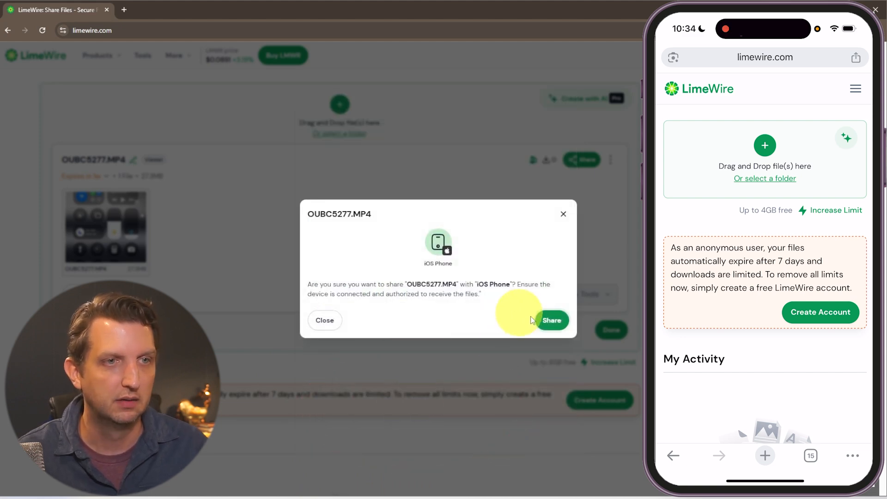
left_click(552, 319)
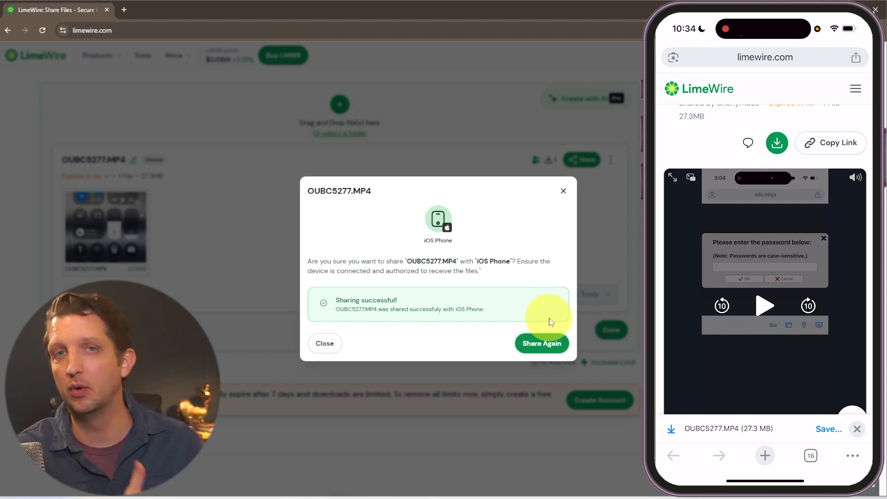
mouse_move(504, 312)
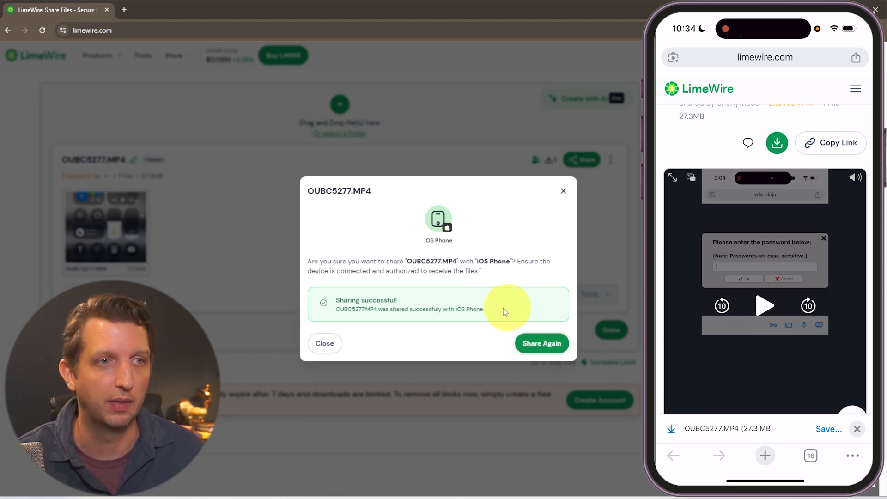
mouse_move(422, 311)
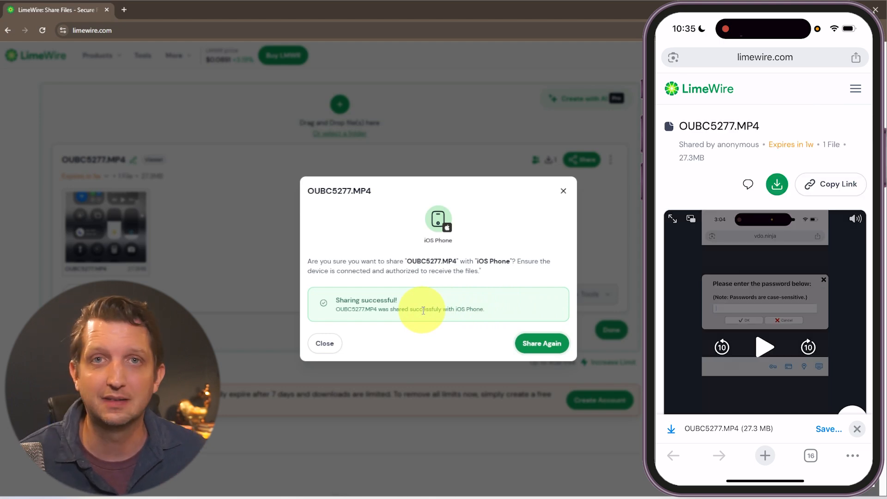
mouse_move(477, 294)
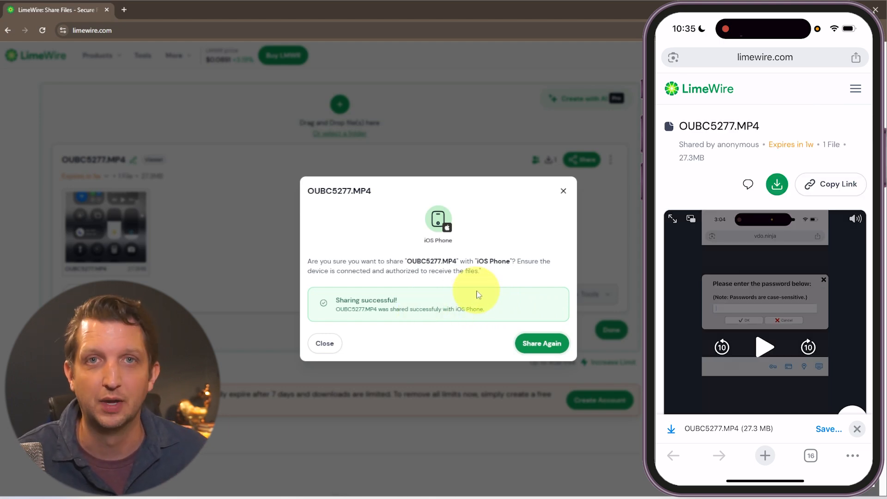